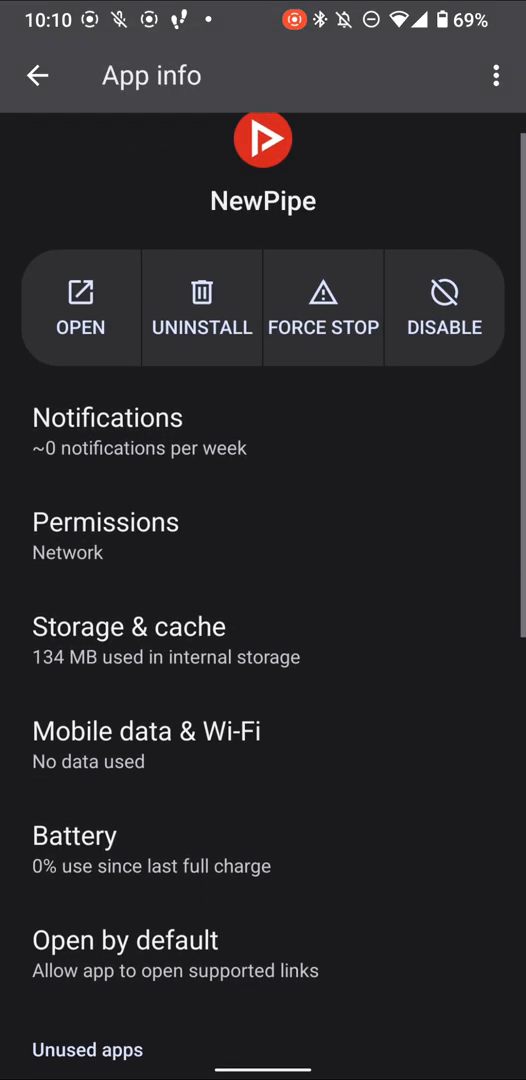
Step: Reach NewPipe's Files and media permission page via its Permissions list
{"action": "scroll", "scroll_direction": "down", "scroll_amount": 3}
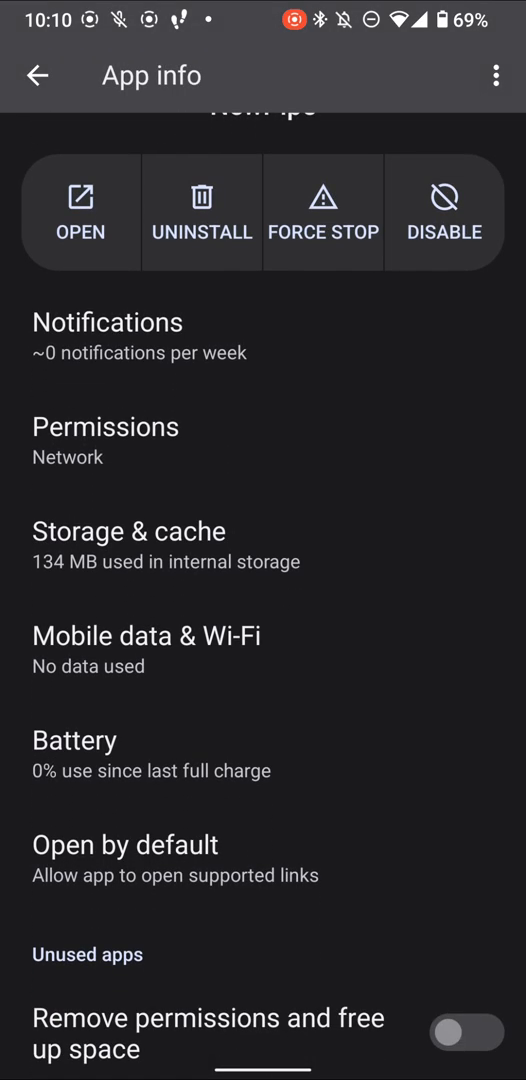
{"action": "left_click", "coordinate": [104, 426]}
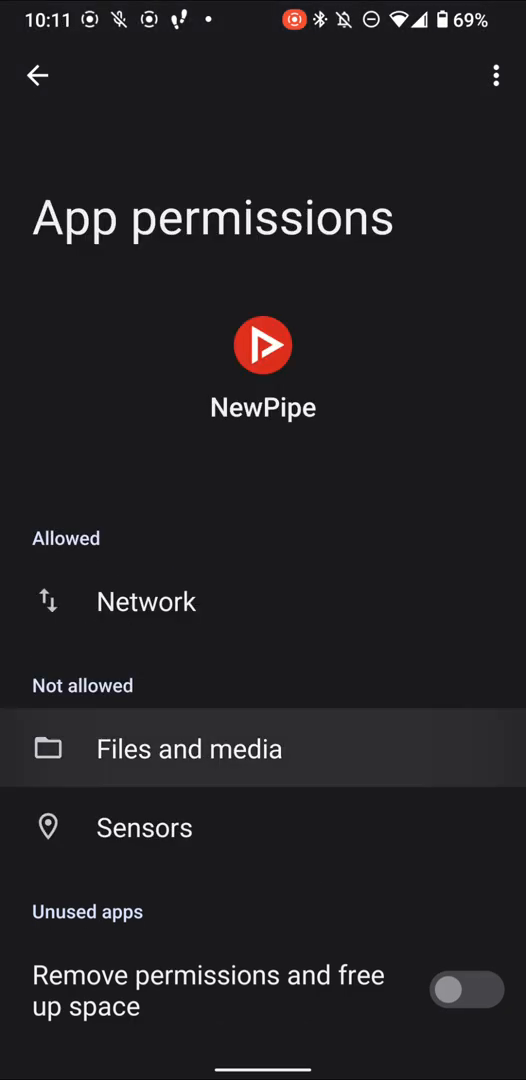
{"action": "left_click", "coordinate": [188, 748]}
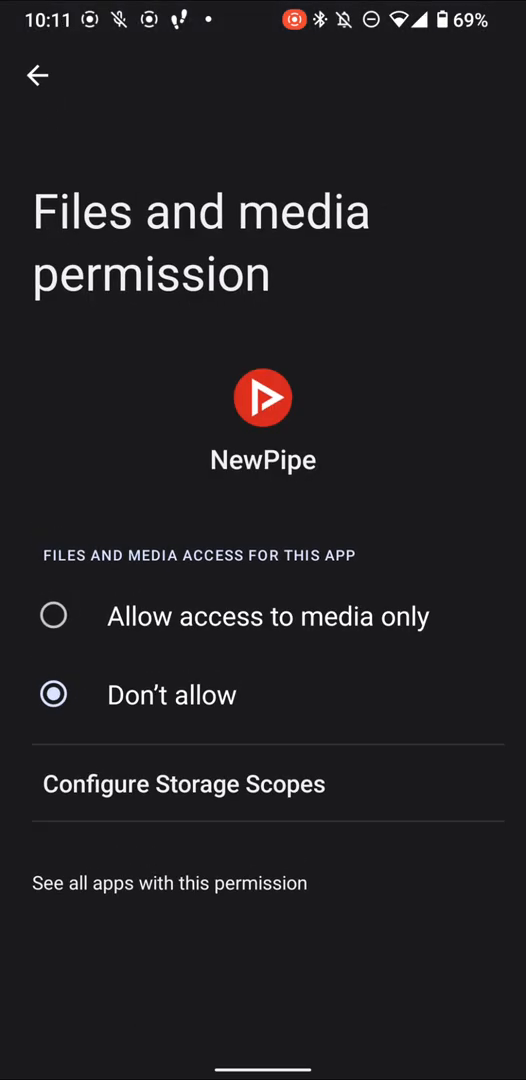
Step: Show the full list of apps holding the Files and media permission
{"action": "left_click", "coordinate": [170, 882]}
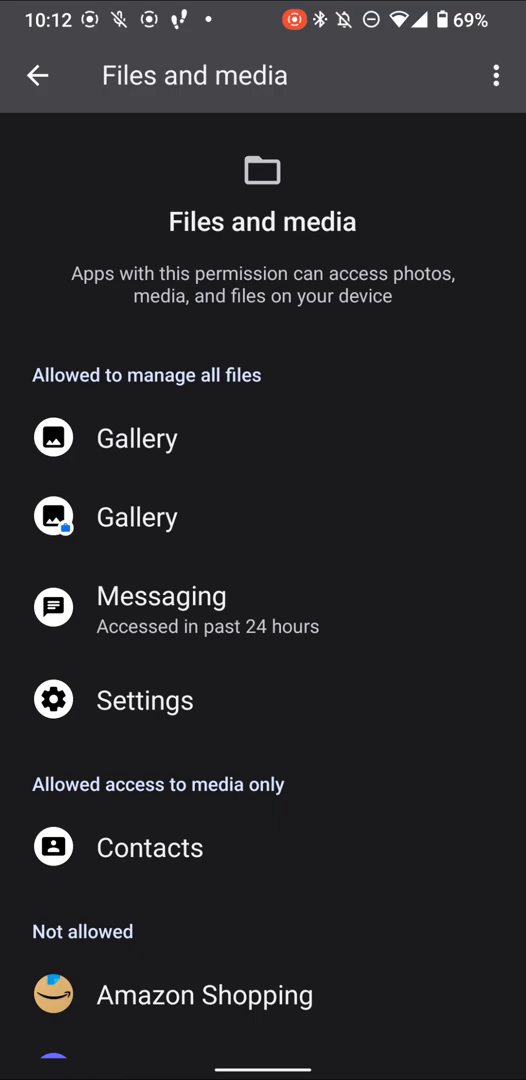
Step: Browse further down the list of apps with Files and media access
{"action": "scroll", "scroll_direction": "down", "scroll_amount": 3}
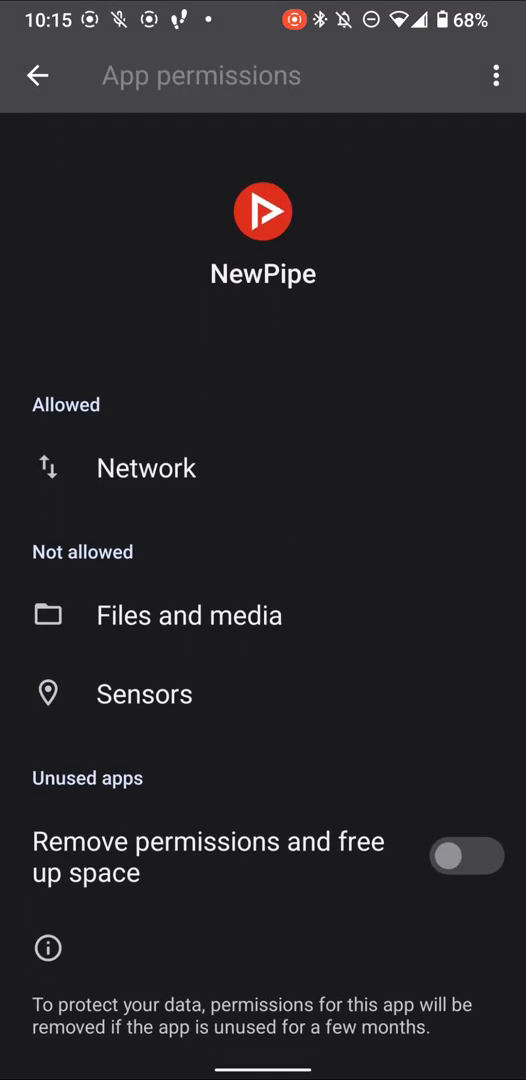
Step: Reopen NewPipe's Files and media permission from the Not allowed list
{"action": "scroll", "scroll_direction": "down", "scroll_amount": 3}
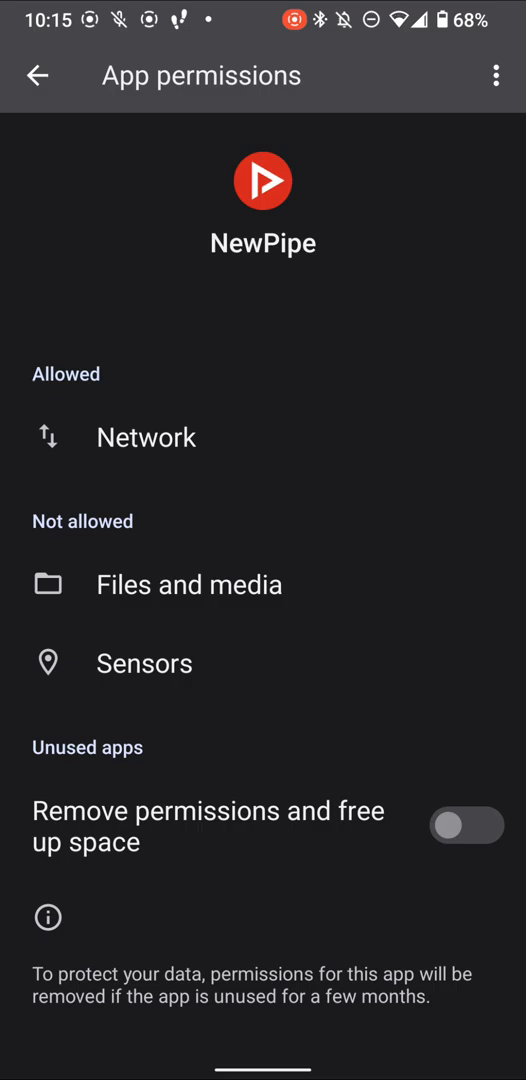
{"action": "left_click", "coordinate": [188, 584]}
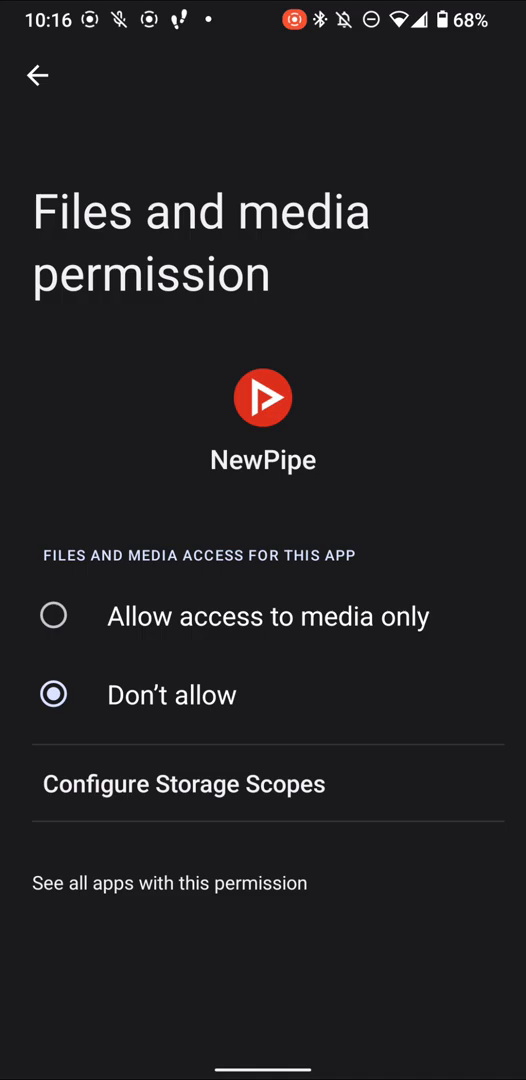
Step: Enable Storage Scopes for NewPipe so it sees only its own and chosen files
{"action": "left_click", "coordinate": [184, 784]}
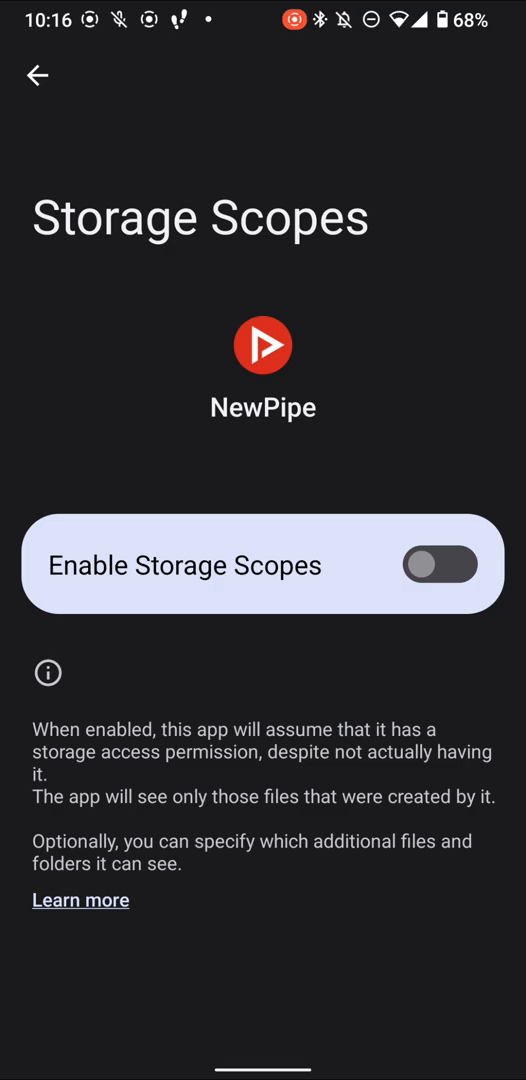
{"action": "left_click", "coordinate": [448, 564]}
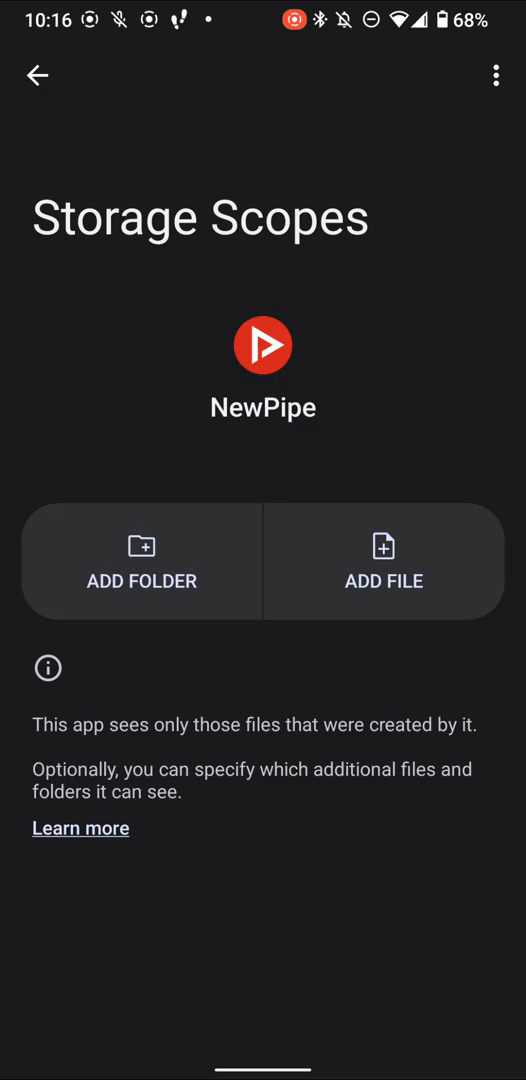
{"action": "left_click", "coordinate": [140, 560]}
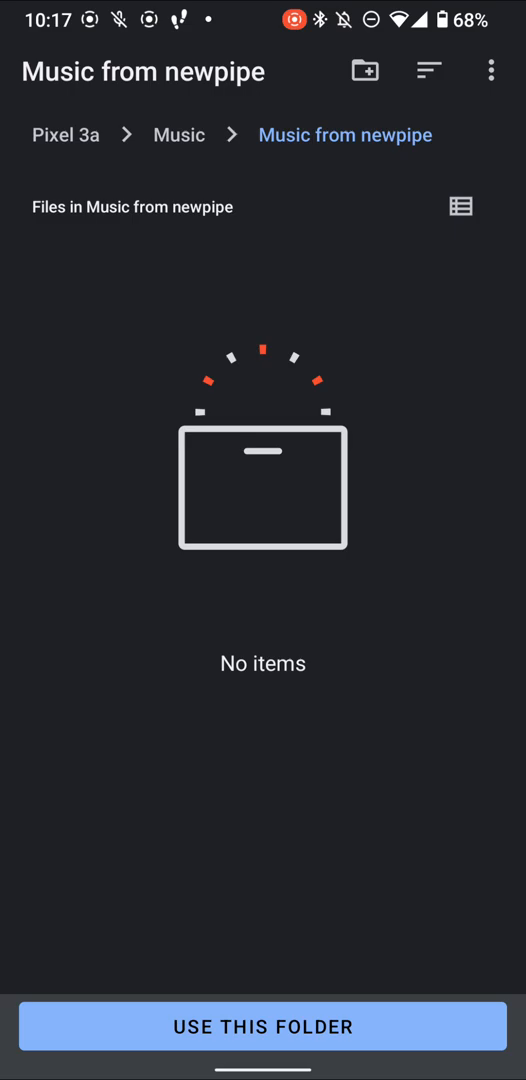
{"action": "left_click", "coordinate": [264, 1026]}
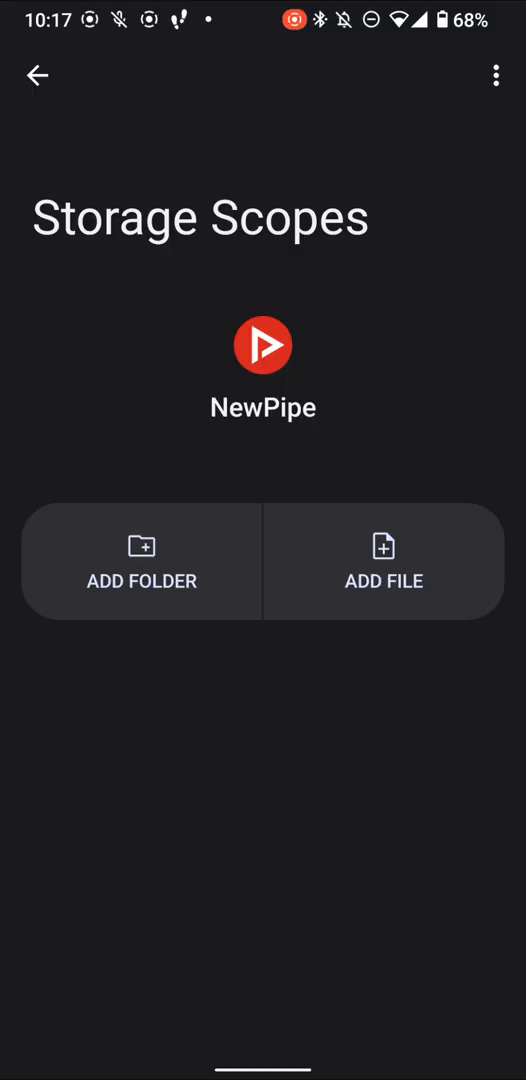
Step: Add Main storage/Music/Music from newpipe as a folder NewPipe may access
{"action": "left_click", "coordinate": [140, 580]}
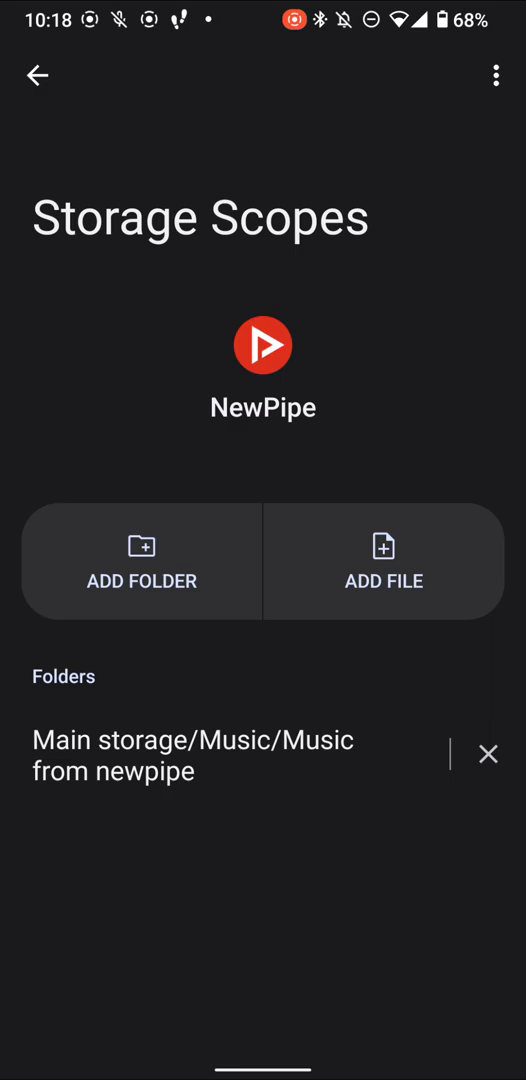
Step: Navigate back through Files and media and App permissions to NewPipe's App info
{"action": "left_click", "coordinate": [36, 76]}
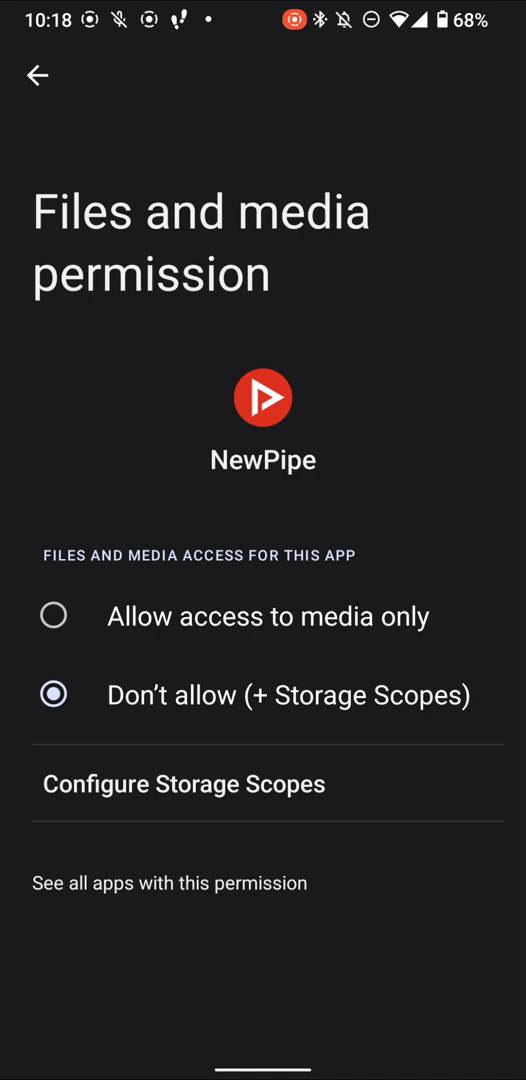
{"action": "left_click", "coordinate": [36, 76]}
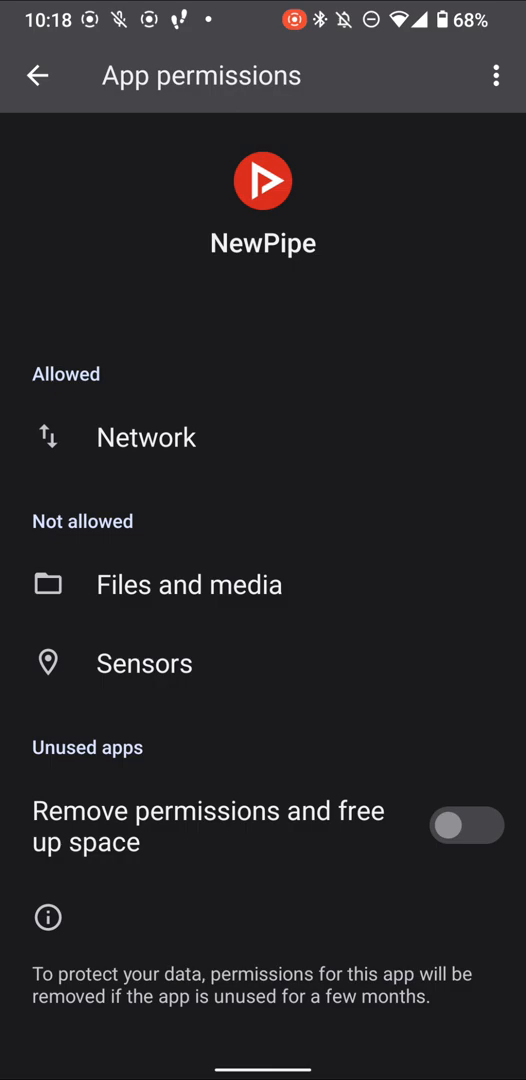
{"action": "left_click", "coordinate": [38, 76]}
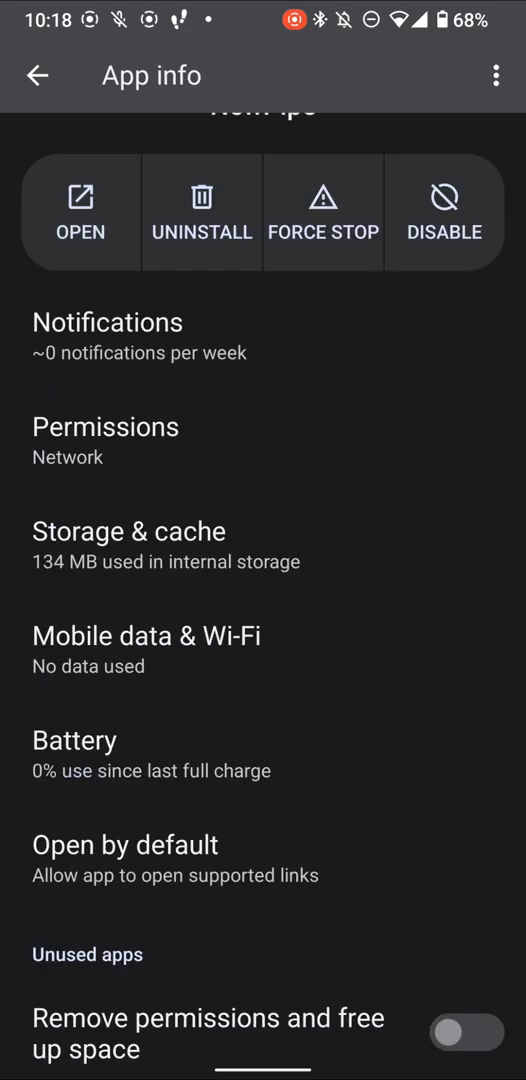